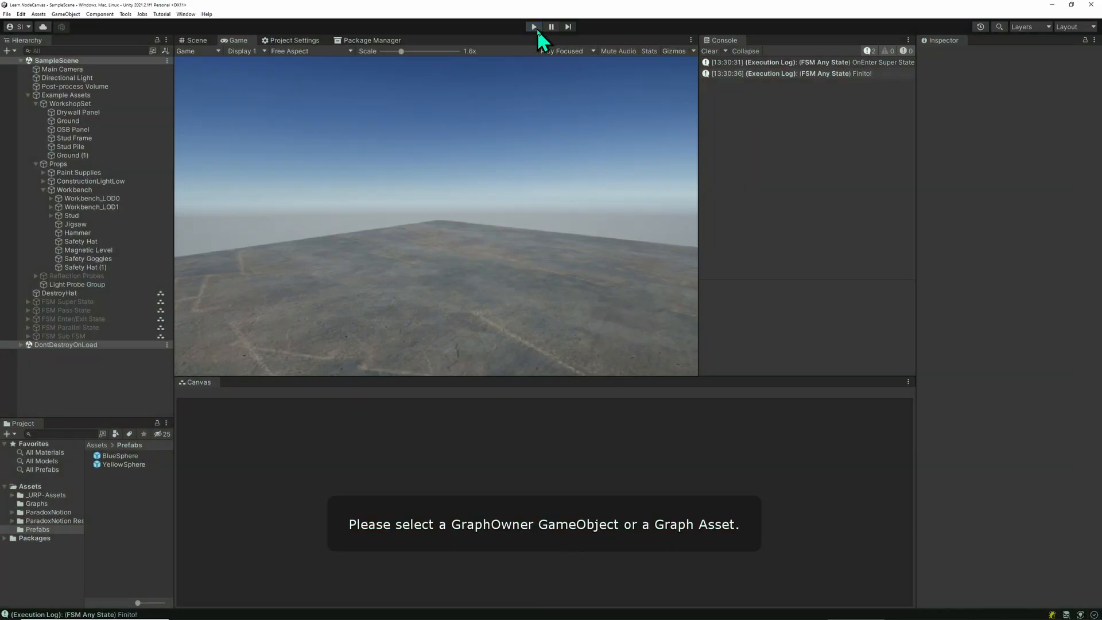
Step: Stop the running scene test and return to editing the FSM Any State graph
left_click(532, 26)
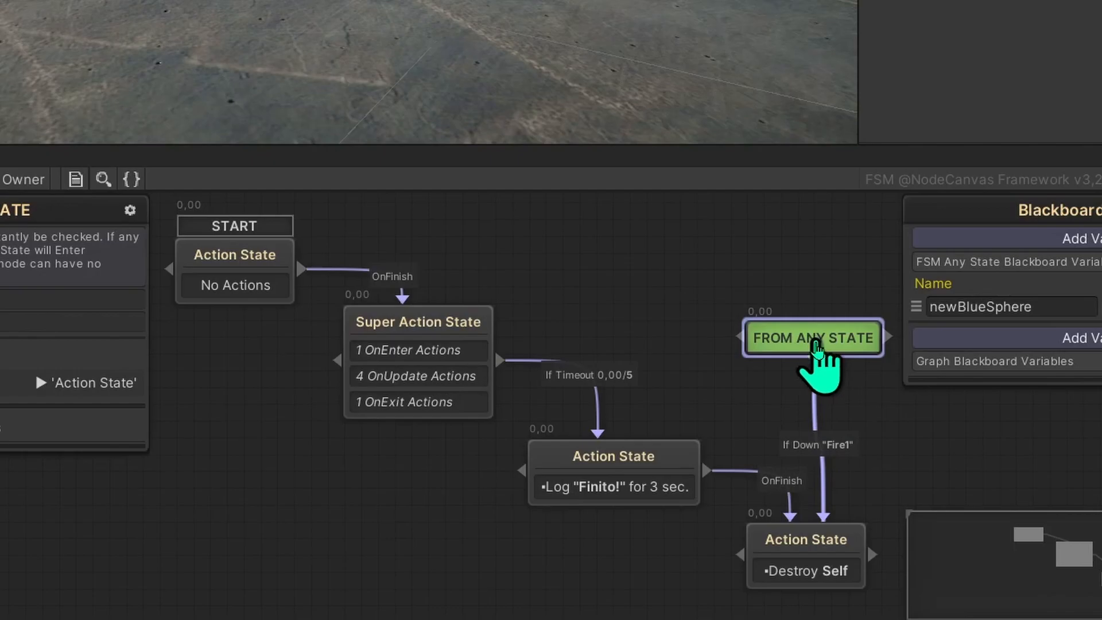
mouse_move(837, 524)
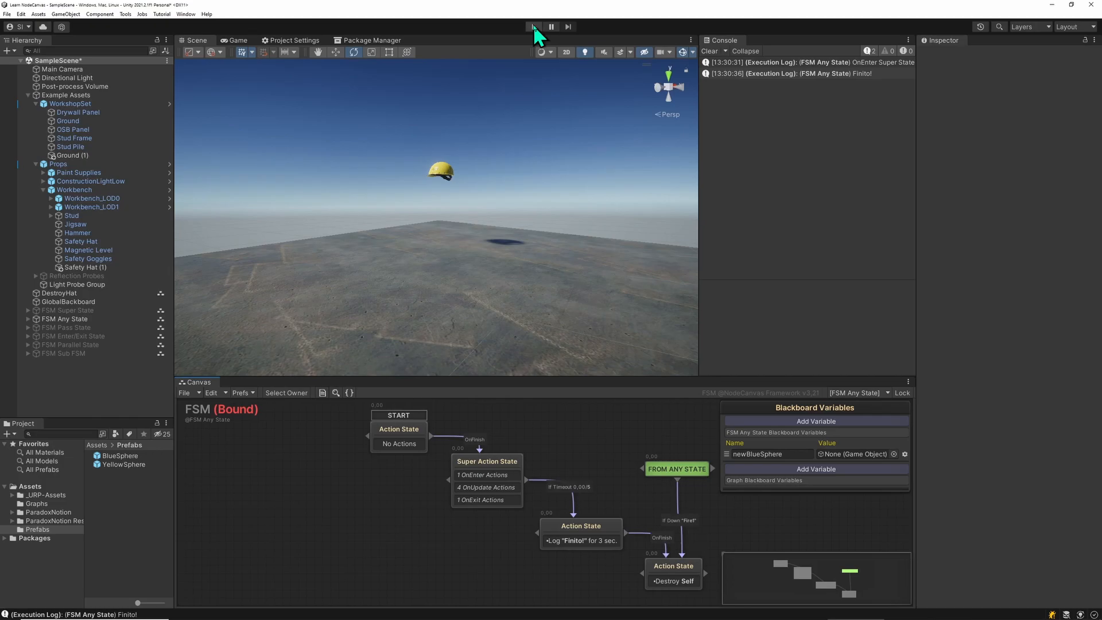
Step: Start a fresh play-mode run to log OnEnter and Finito! messages again
left_click(533, 26)
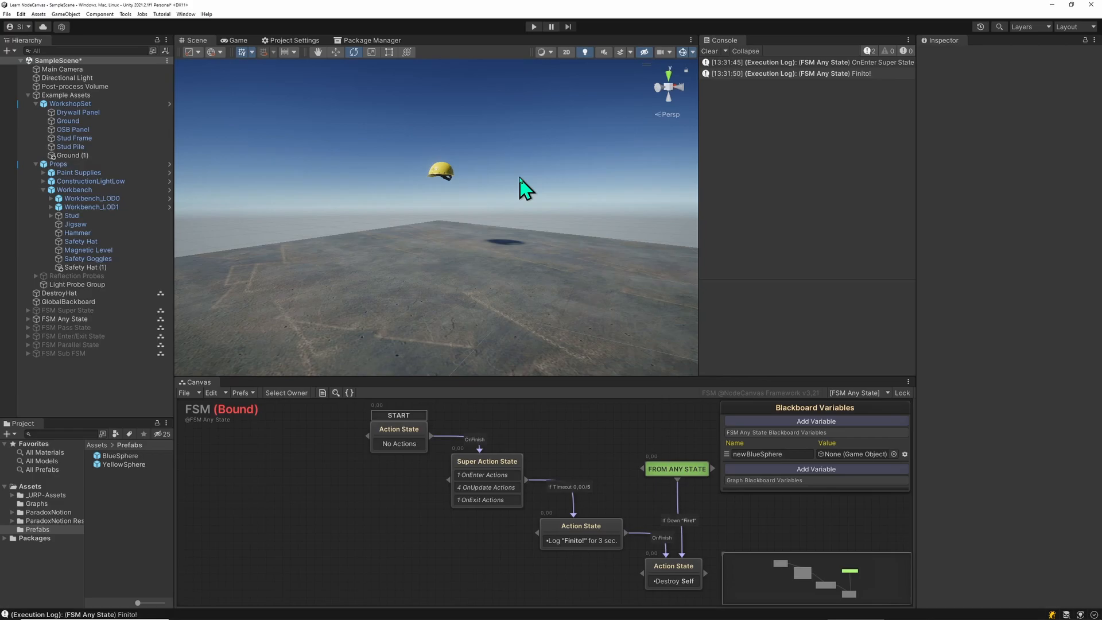
mouse_move(525, 133)
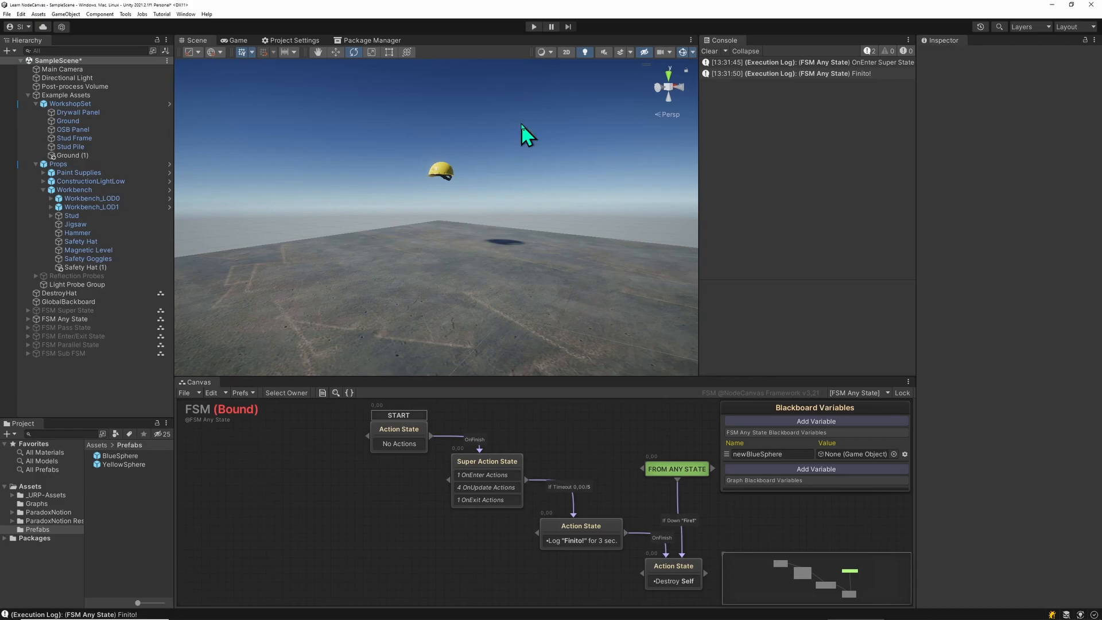